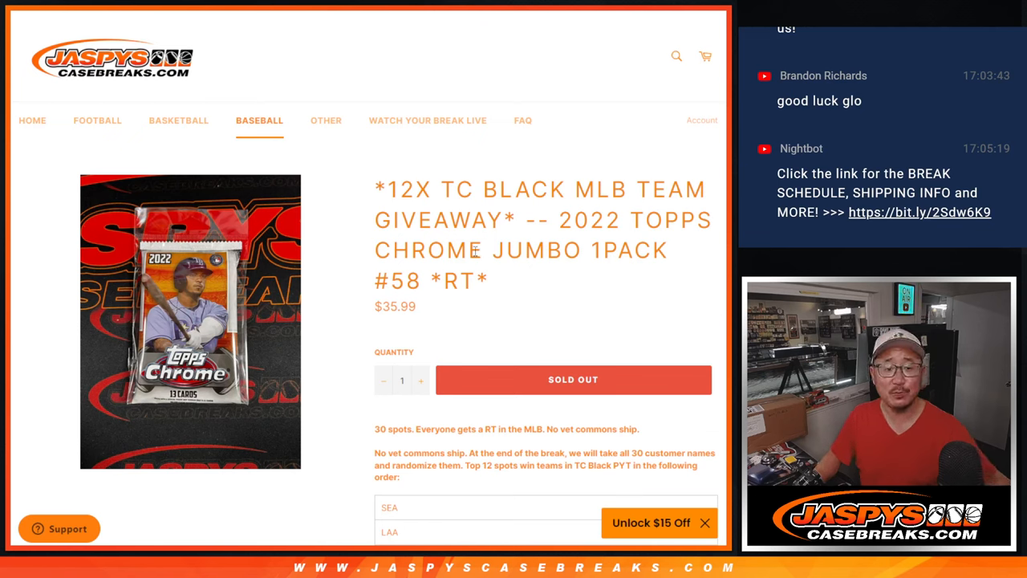
mouse_move(573, 303)
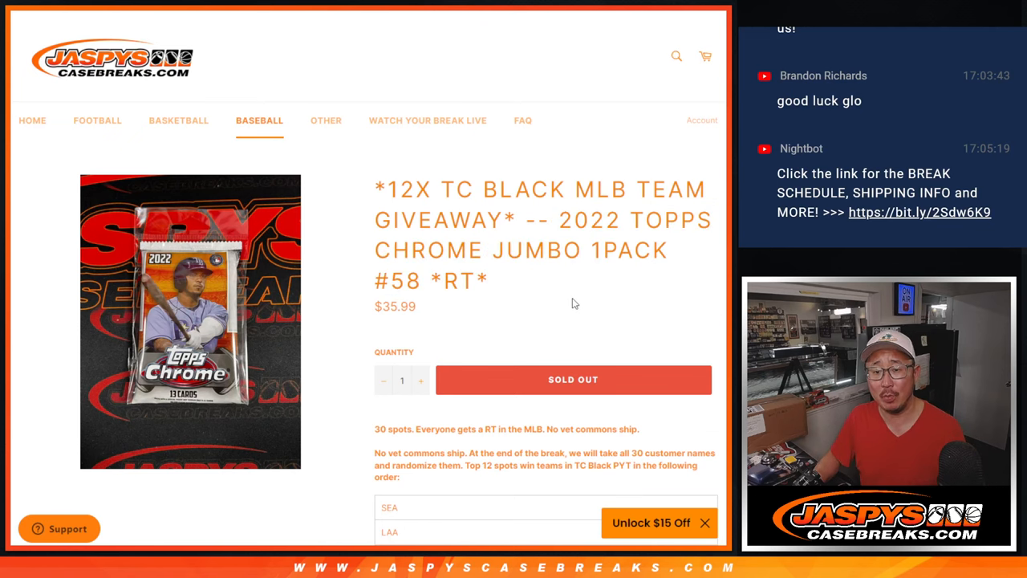
Roll the dice, then shuffle the 30 customer names three times.
double_click(408, 280)
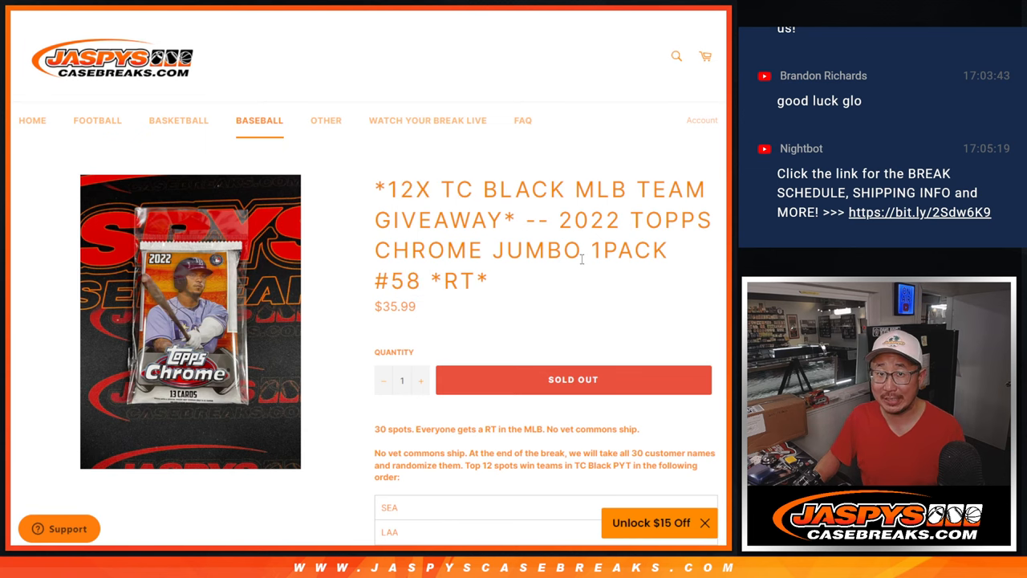
scroll(down, 3)
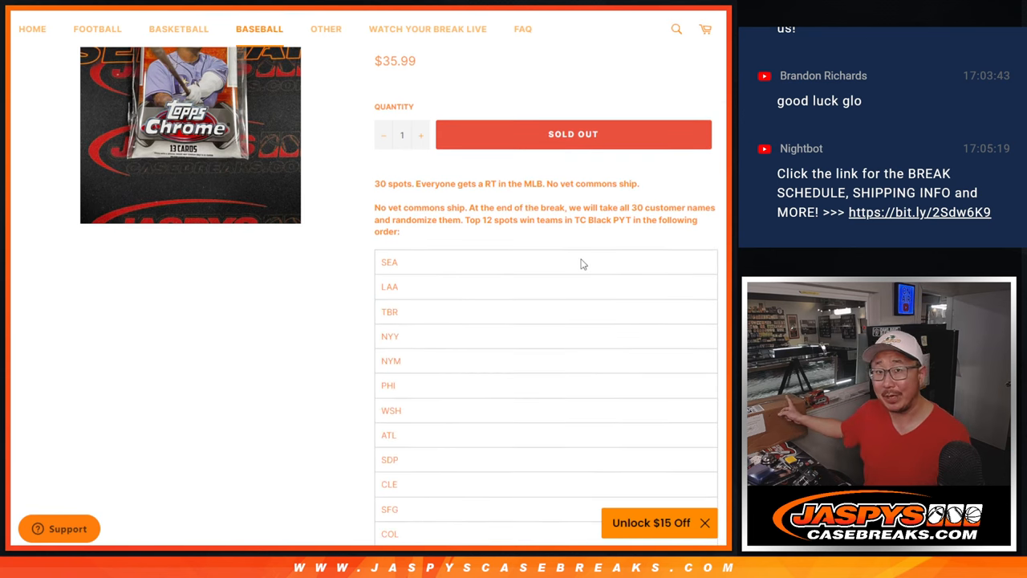
scroll(down, 3)
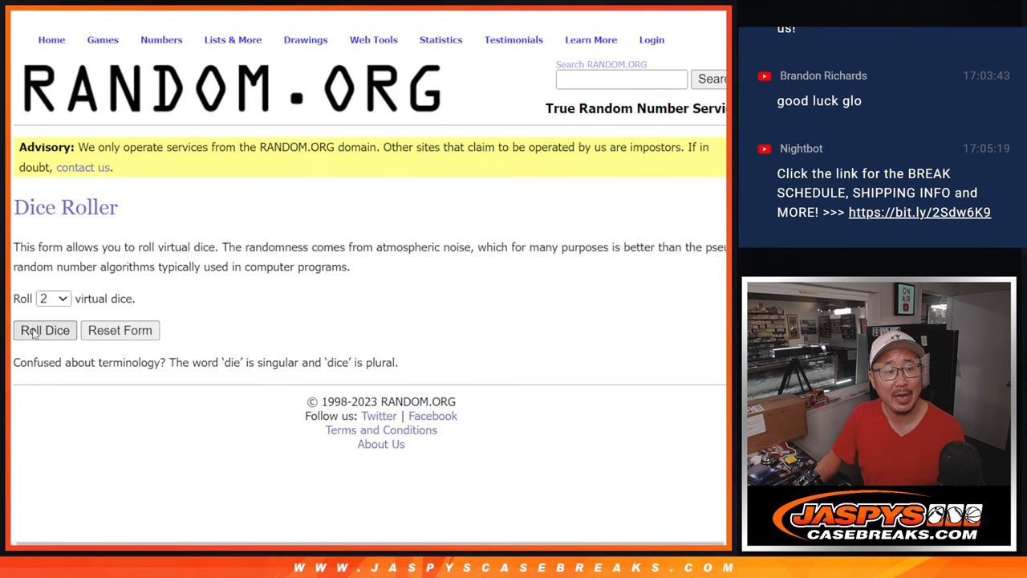
click(44, 330)
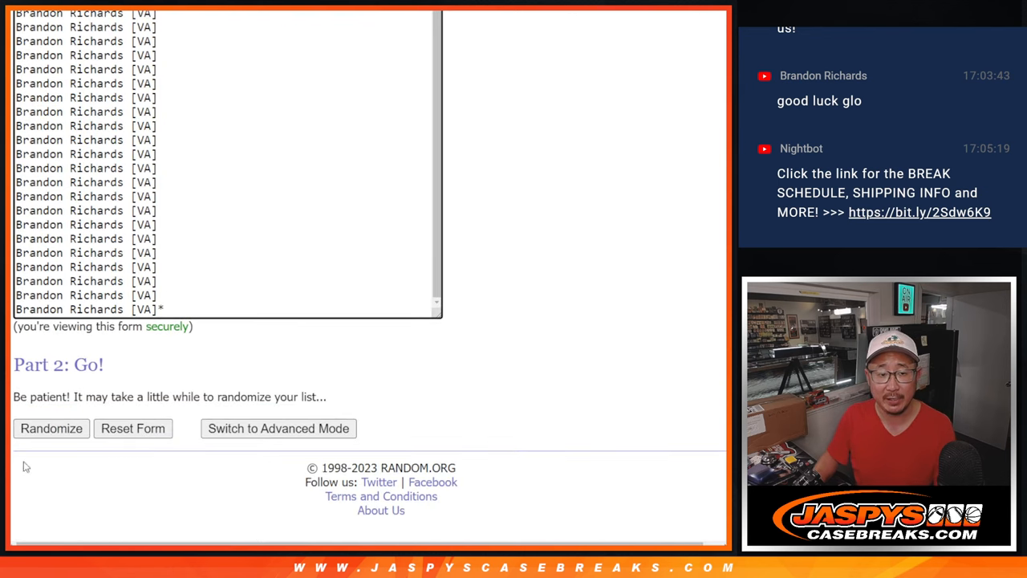
click(50, 427)
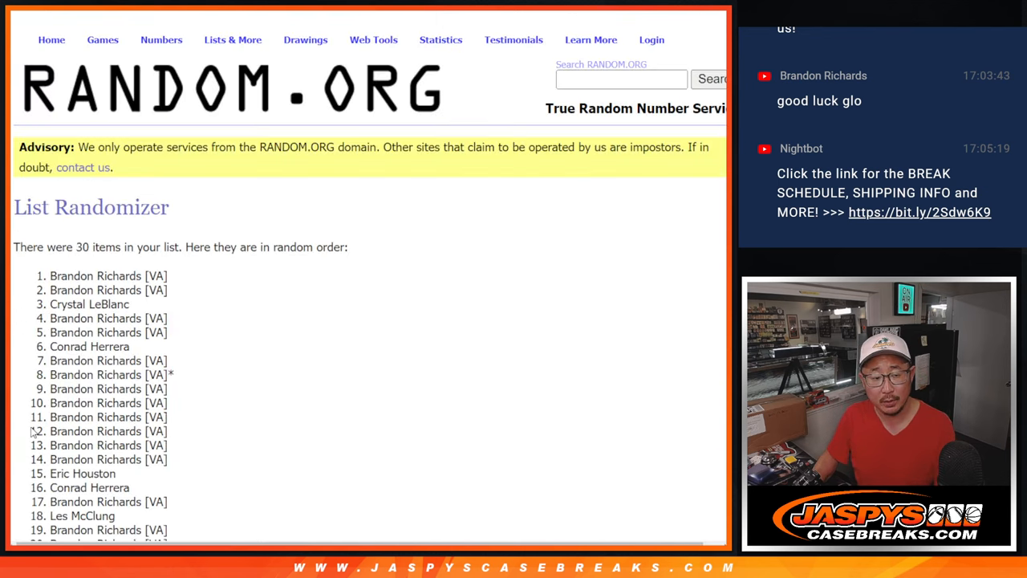
scroll(down, 3)
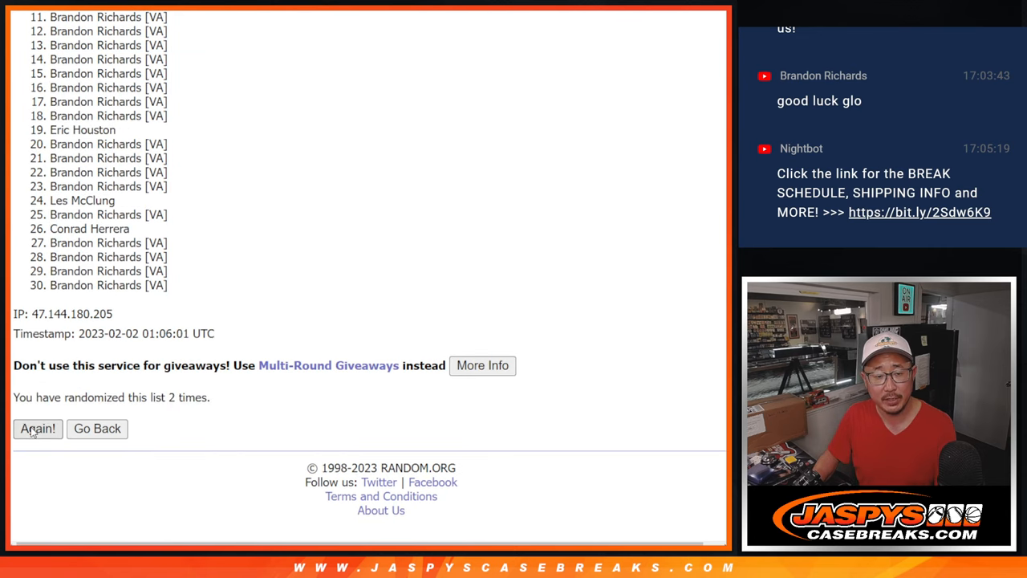
click(37, 428)
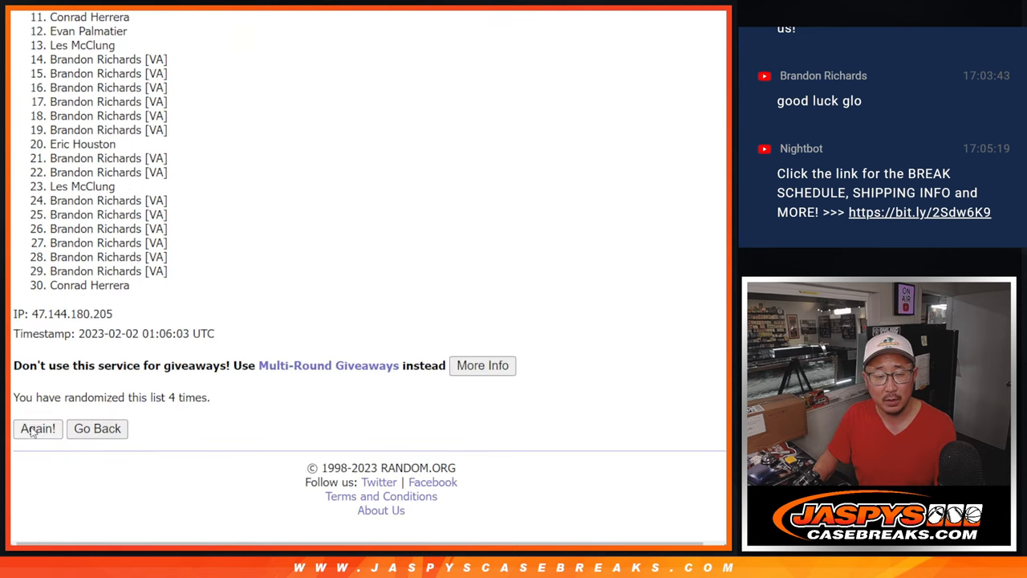
click(37, 428)
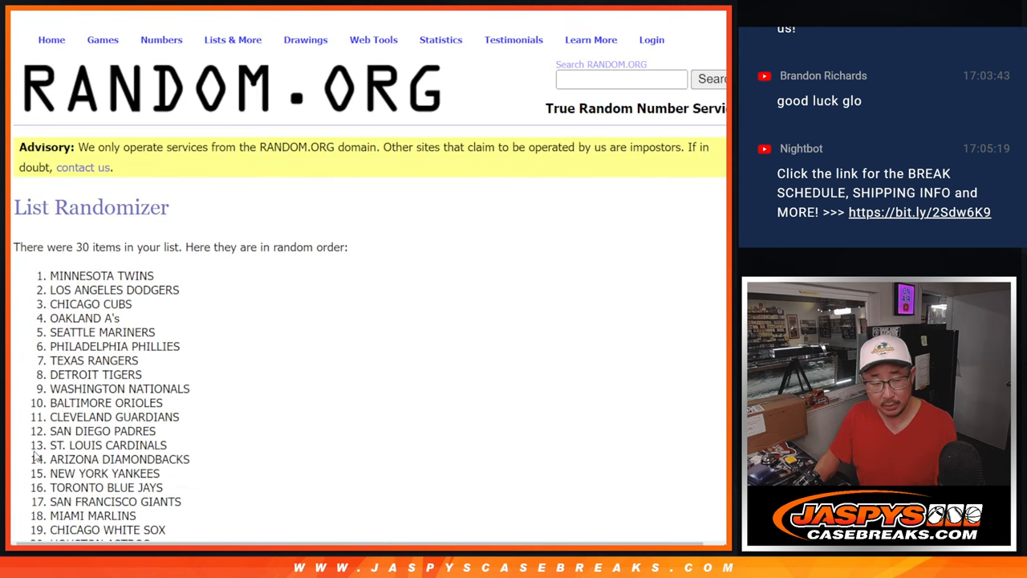
Reshuffle the 30-team list three more times with Again!
click(38, 428)
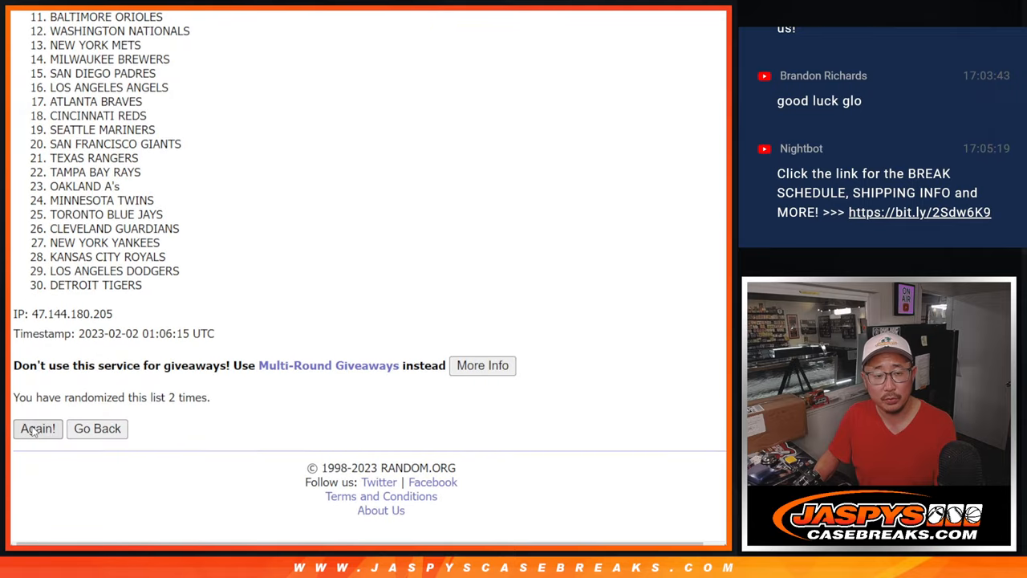
click(37, 428)
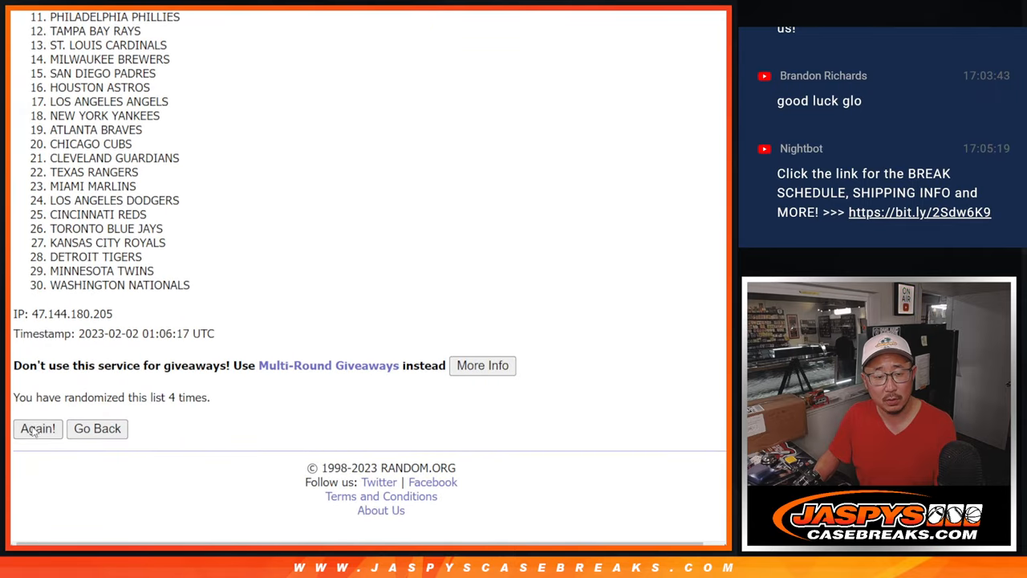
click(37, 428)
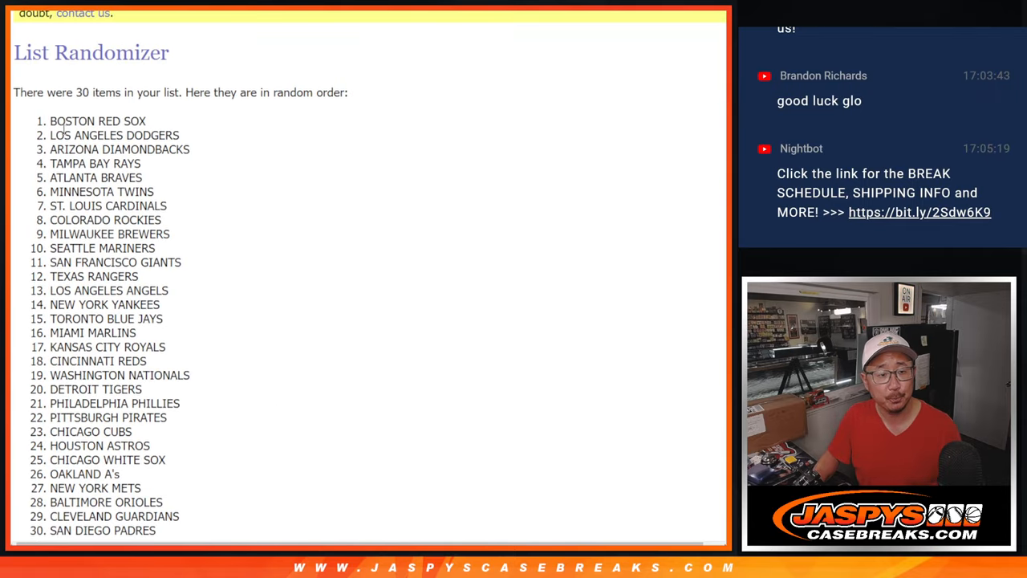
scroll(down, 3)
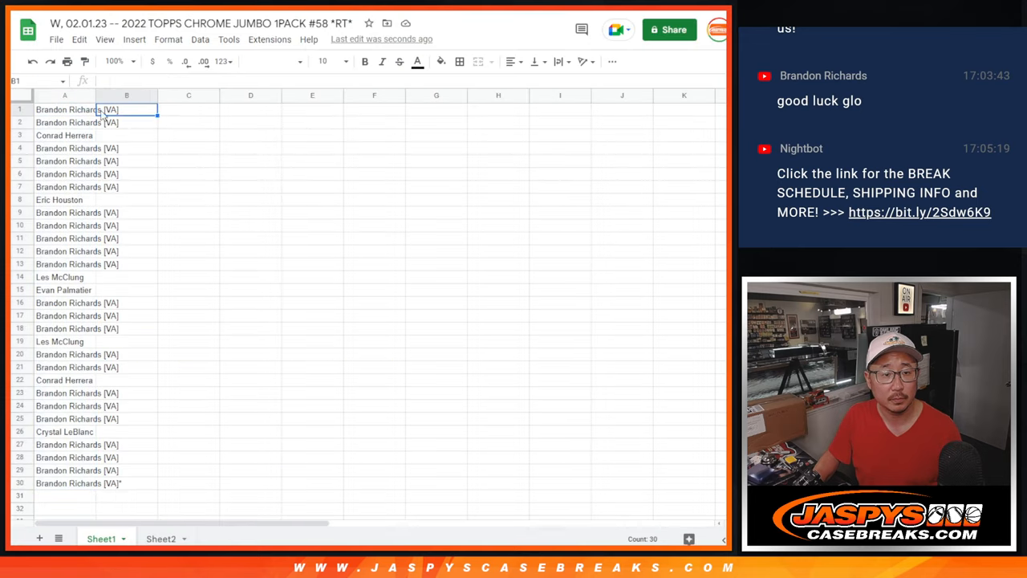
Set the sheet's text to the Cairo font and enlarge the view.
click(297, 61)
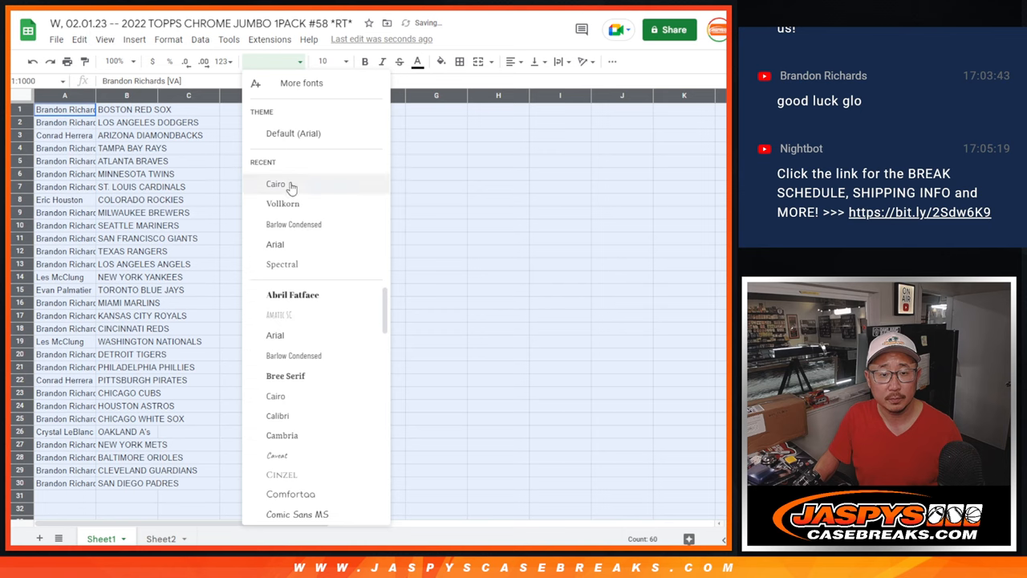
click(275, 184)
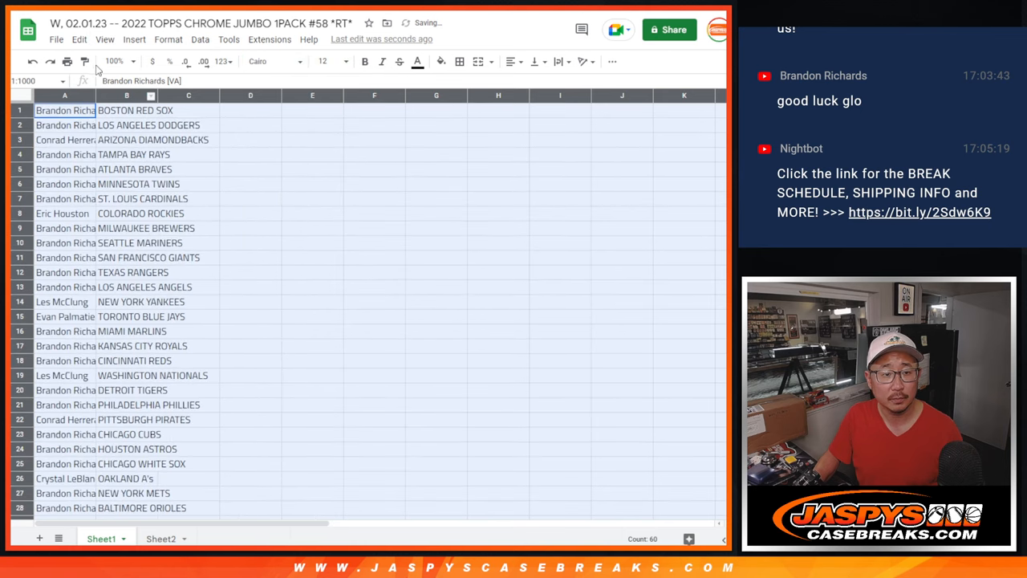
click(115, 61)
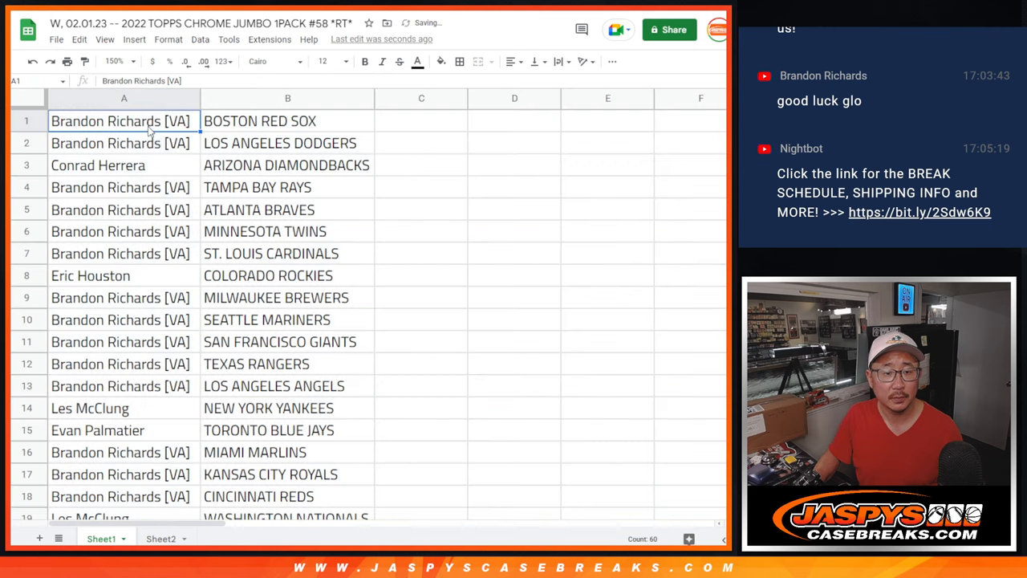
Select the name-team rows and sort them alphabetically by team (column B, A→Z).
drag(123, 121, 288, 429)
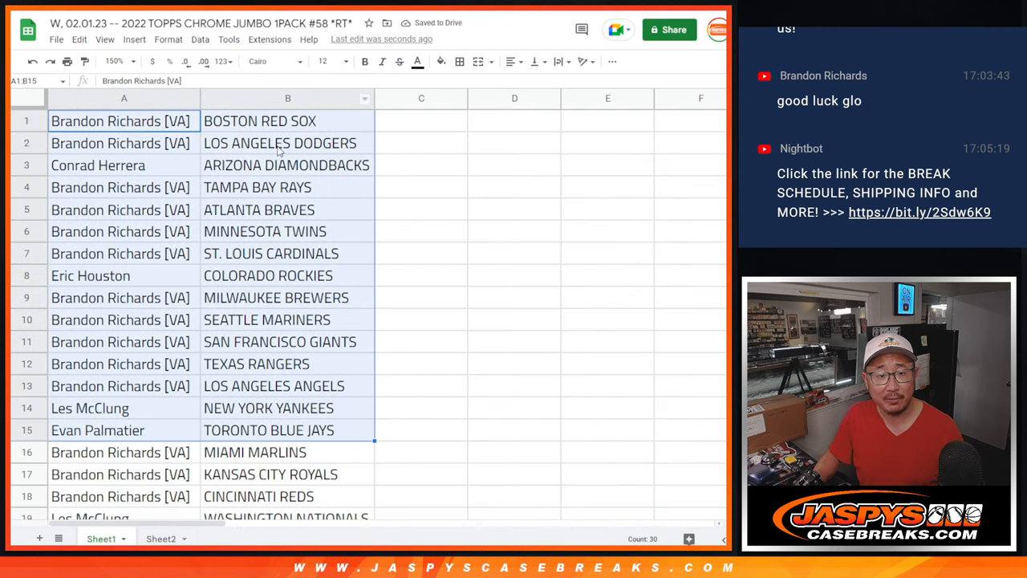
scroll(down, 3)
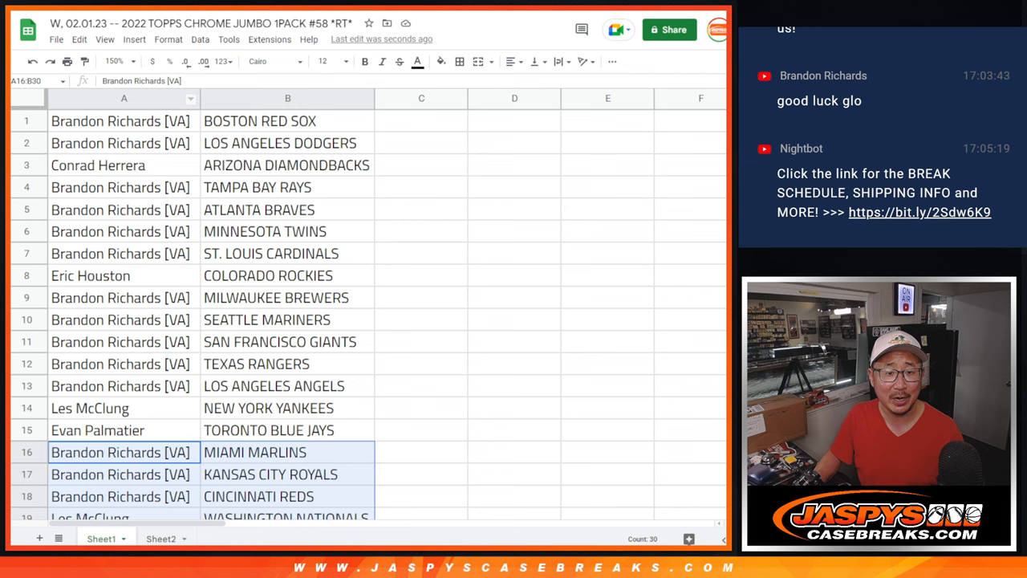
click(114, 61)
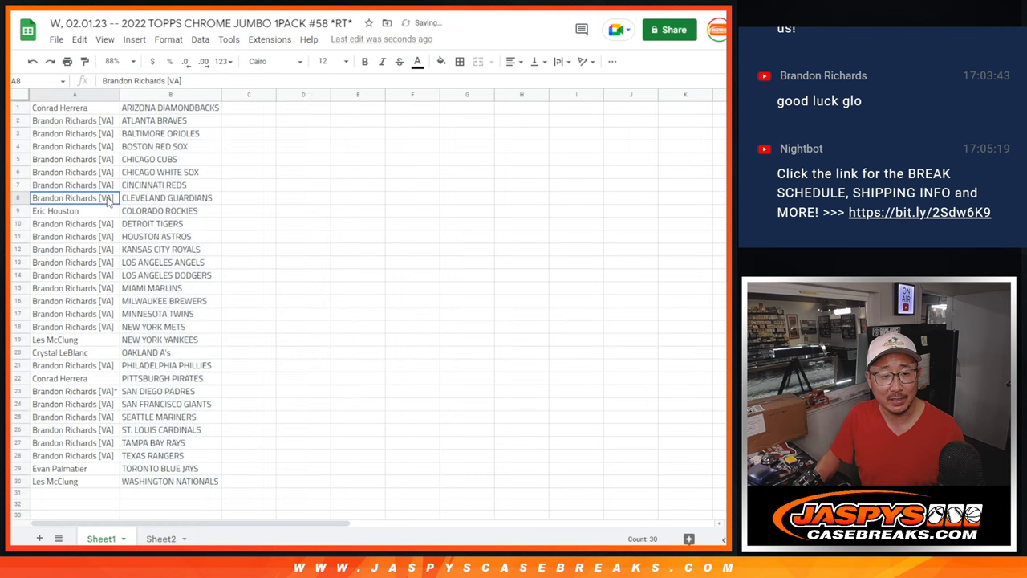
click(459, 61)
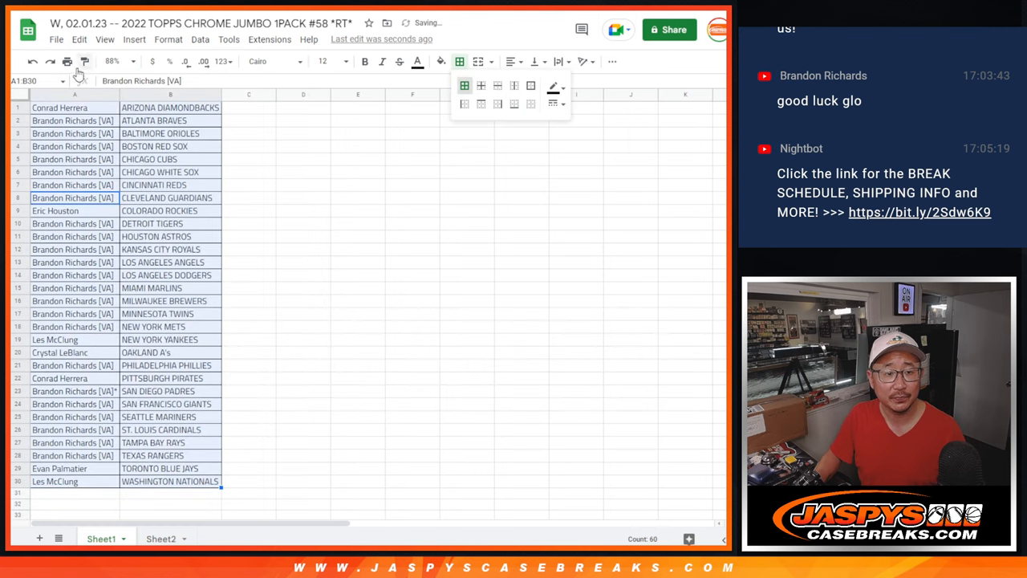
Apply All borders to every cell of the name-and-team table.
click(67, 61)
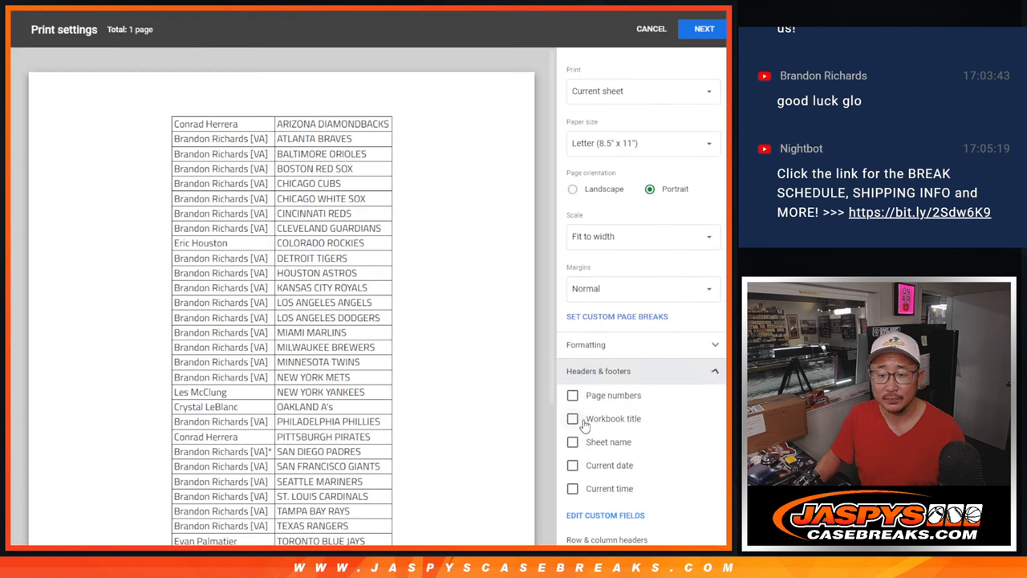
click(702, 29)
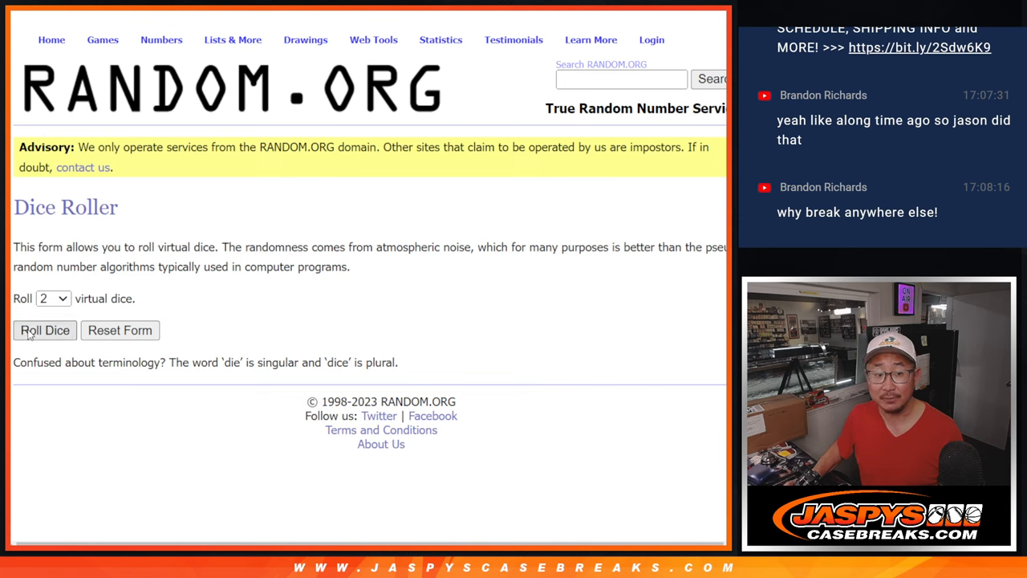
Roll the dice and randomize the 30 customer names once more.
click(44, 330)
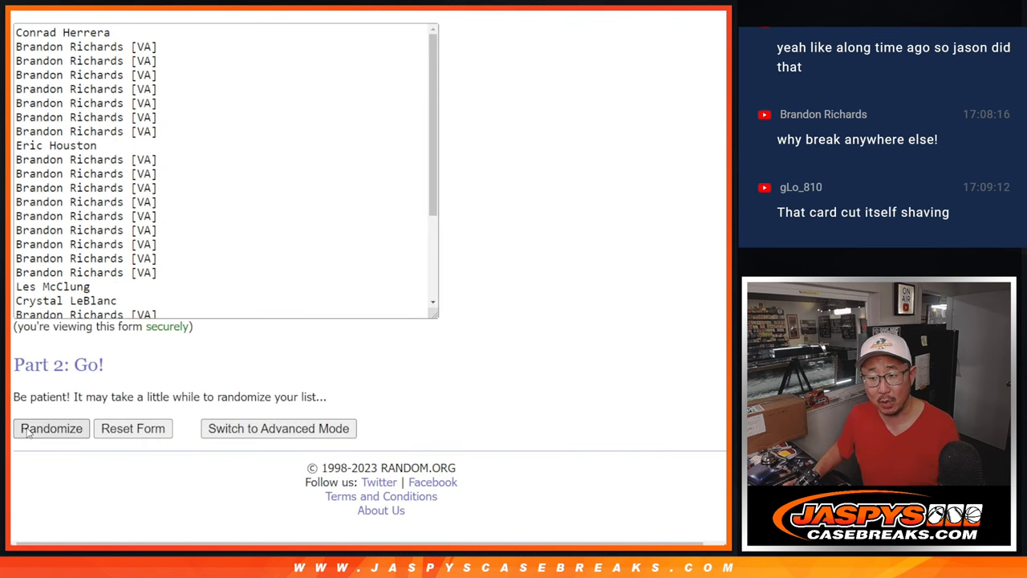
click(50, 427)
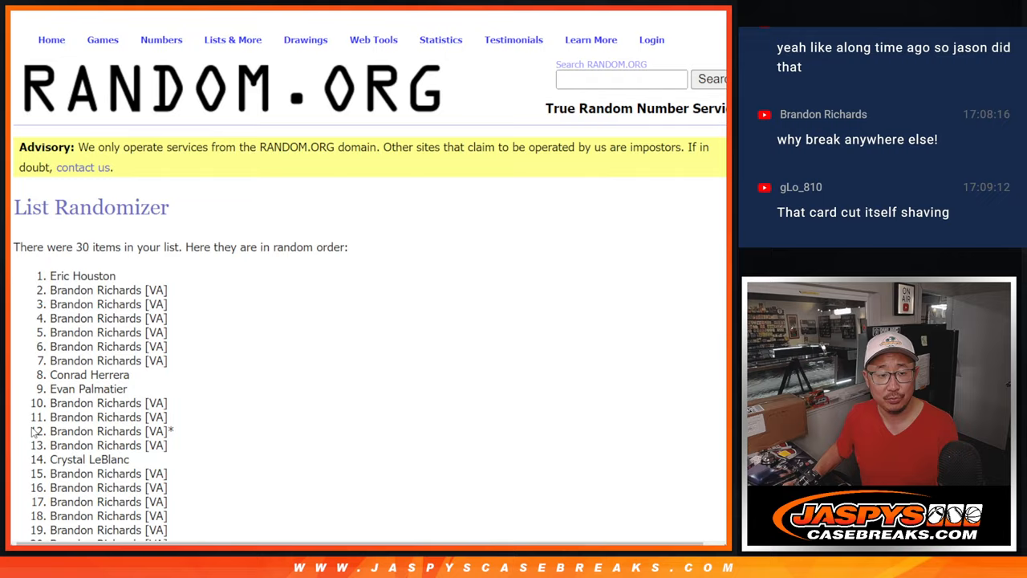
scroll(down, 3)
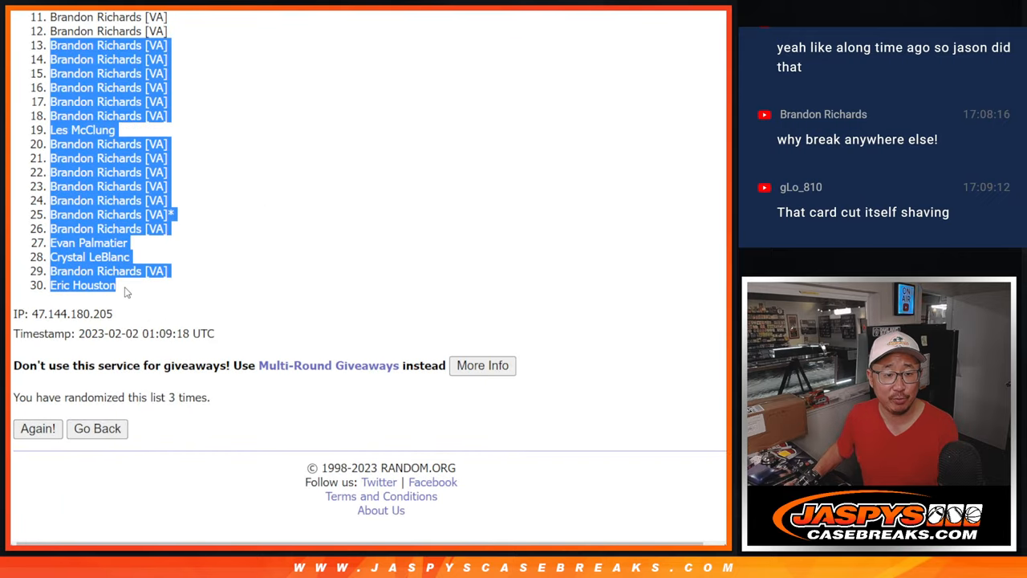
mouse_move(331, 287)
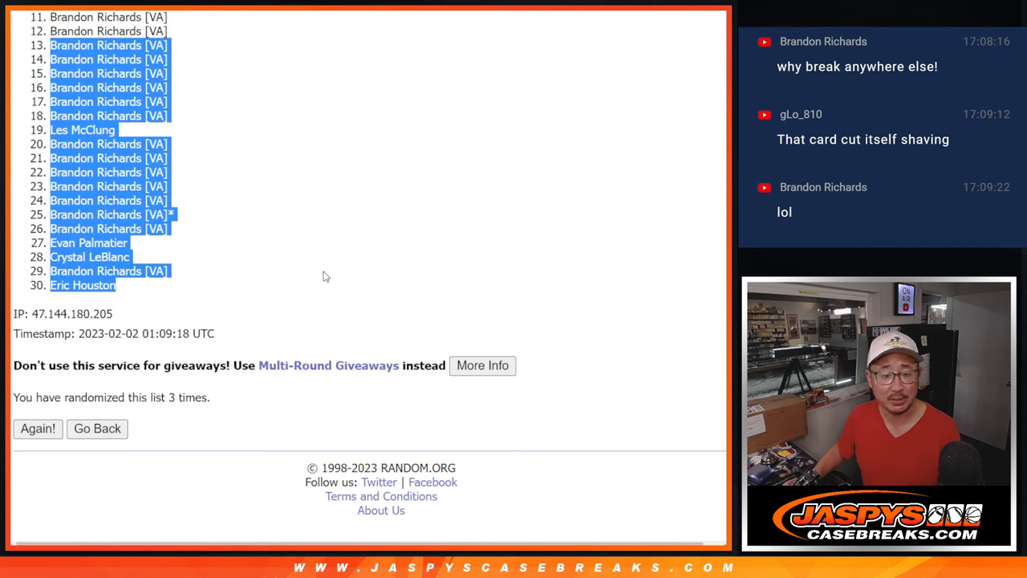
mouse_move(394, 205)
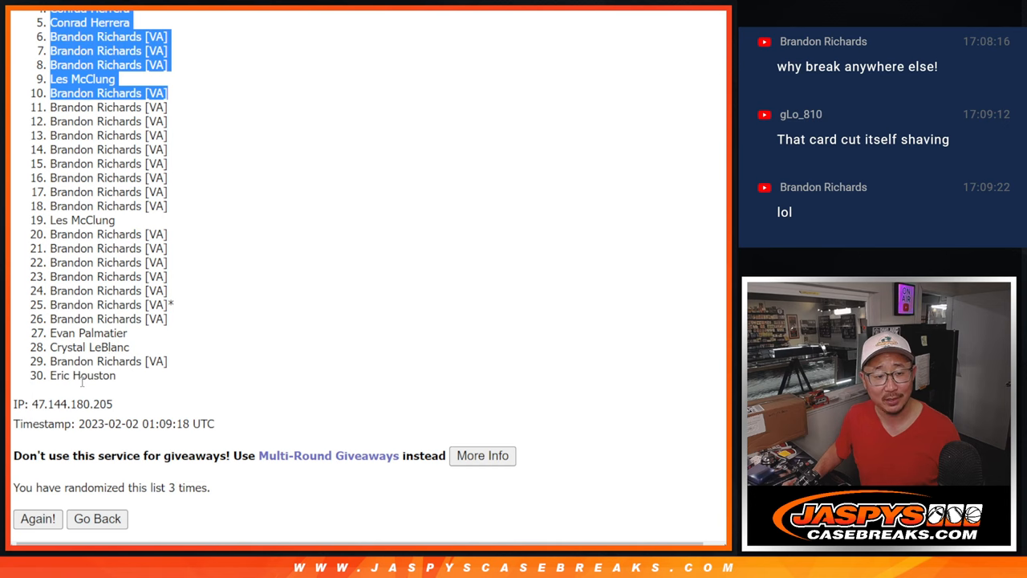
mouse_move(200, 357)
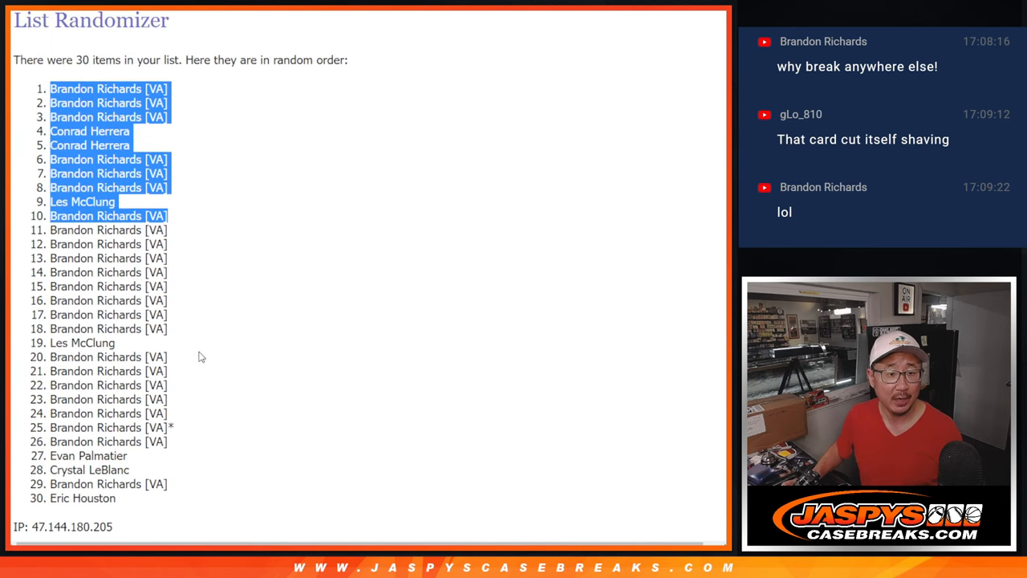
Scroll through the randomized 30-name result list.
scroll(down, 3)
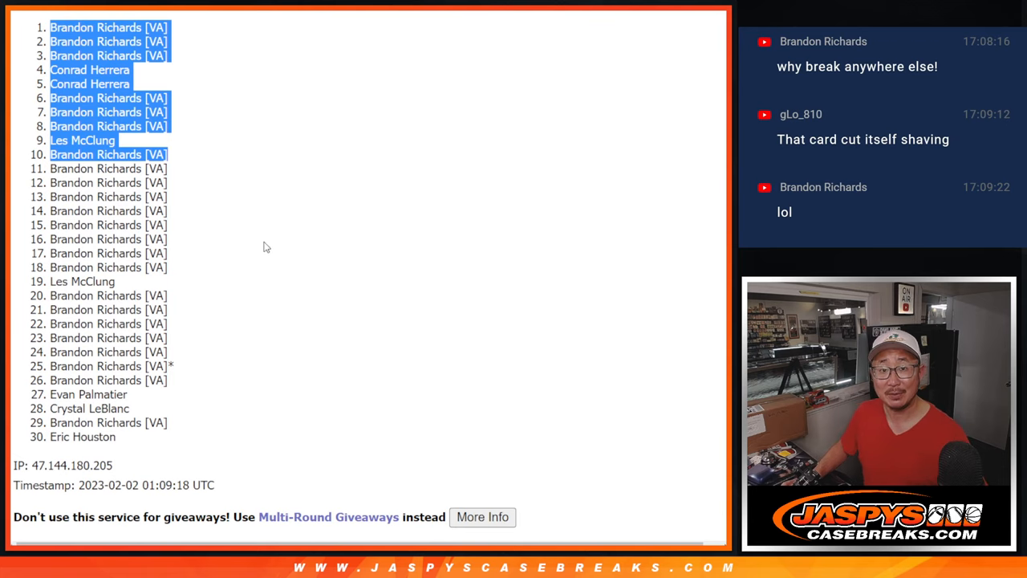